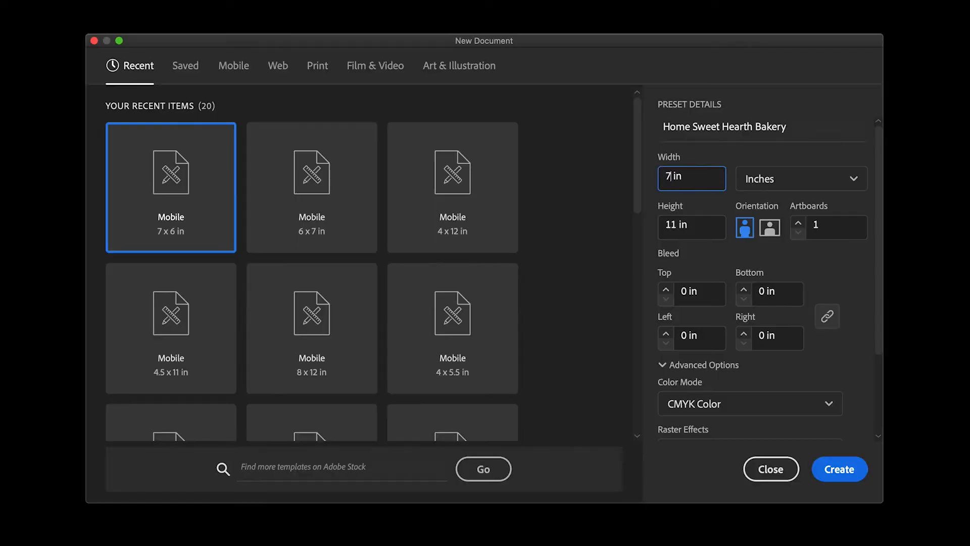
# Dismiss the New Document dialog and return to the Home Sweet Hearth Bakery artwork
pyautogui.click(839, 469)
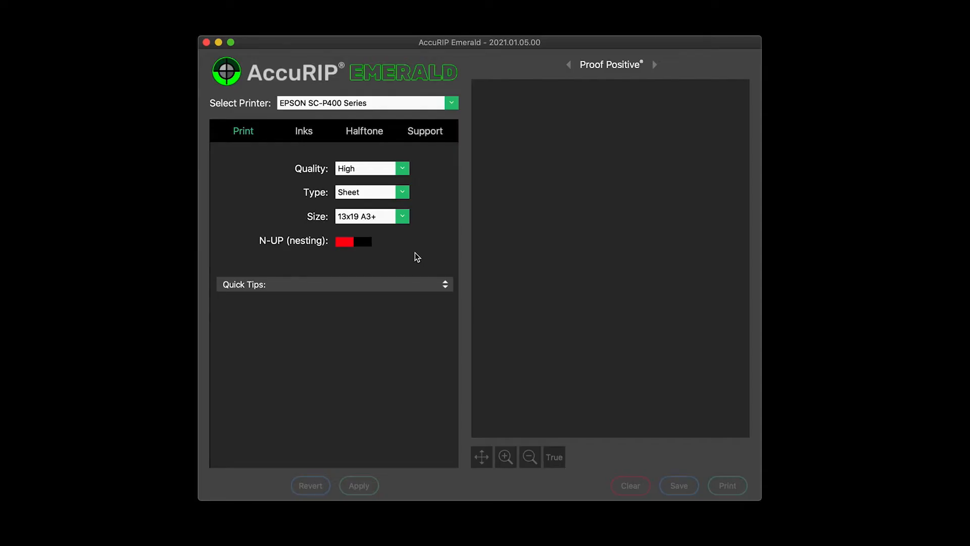
pyautogui.click(371, 216)
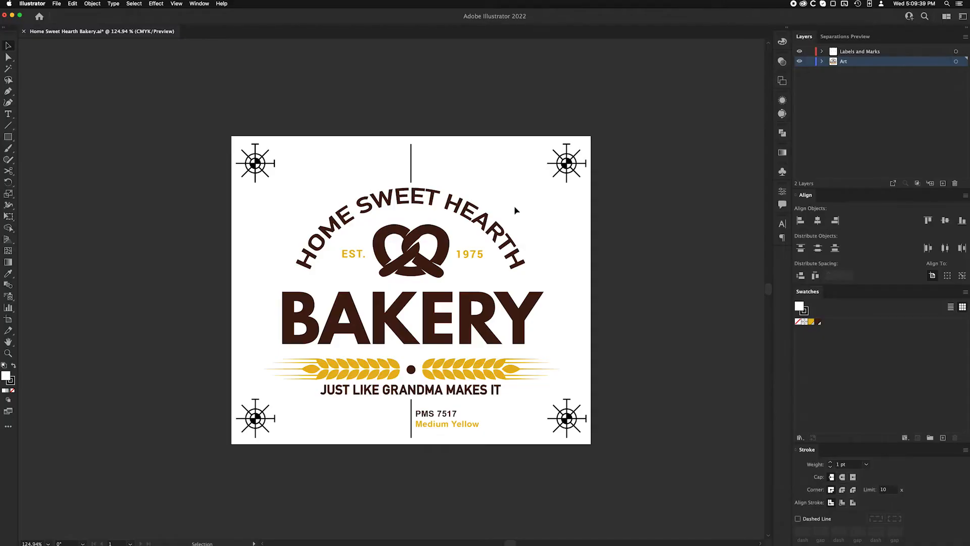
# Print to AccuRIP Emerald with media size left Defined by Driver
pyautogui.click(679, 93)
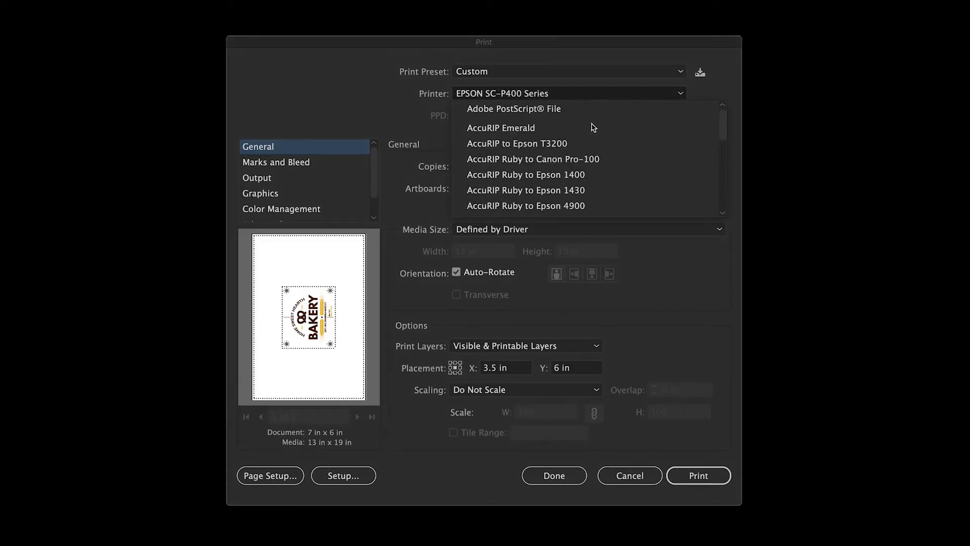
pyautogui.click(500, 127)
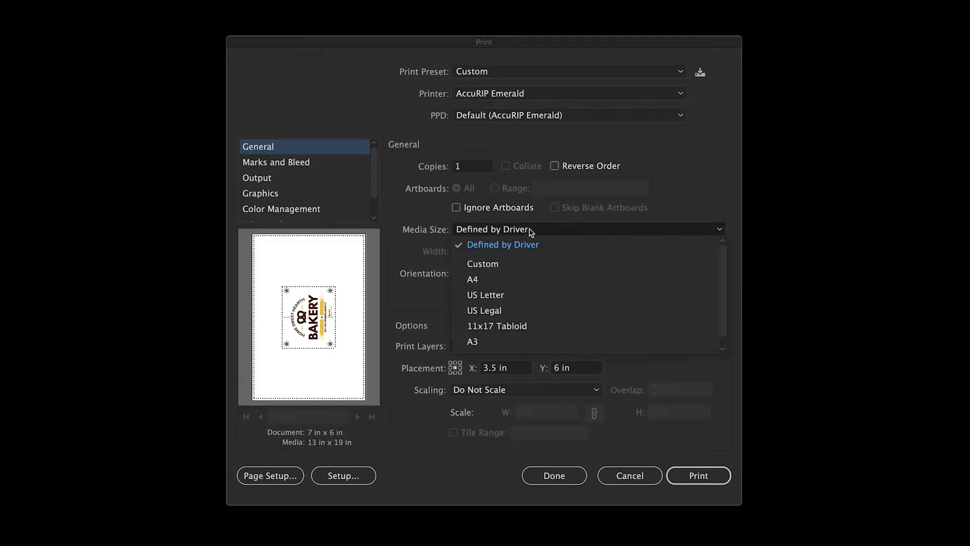
pyautogui.click(482, 264)
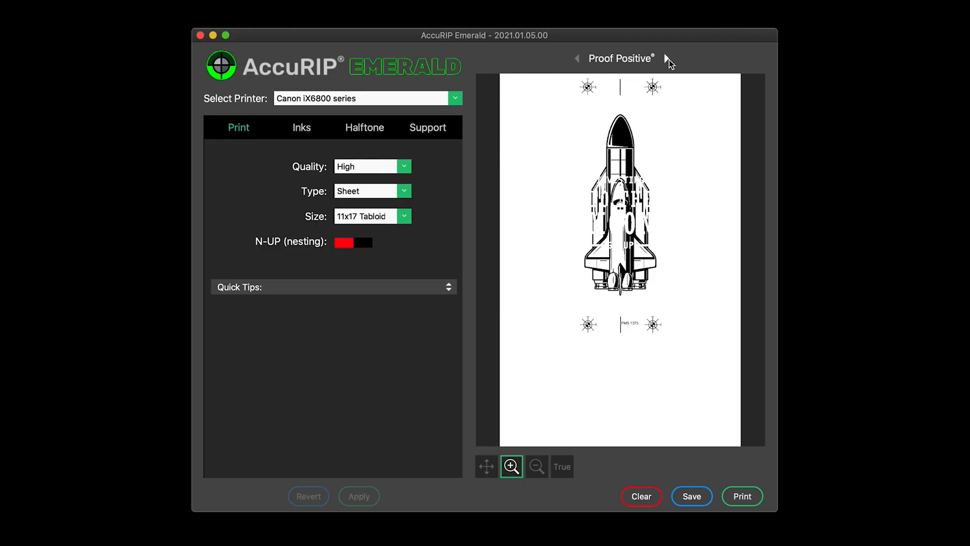
# Preview placement on film-scrap media, then advance to the Investing To The Moon Group page
pyautogui.click(511, 466)
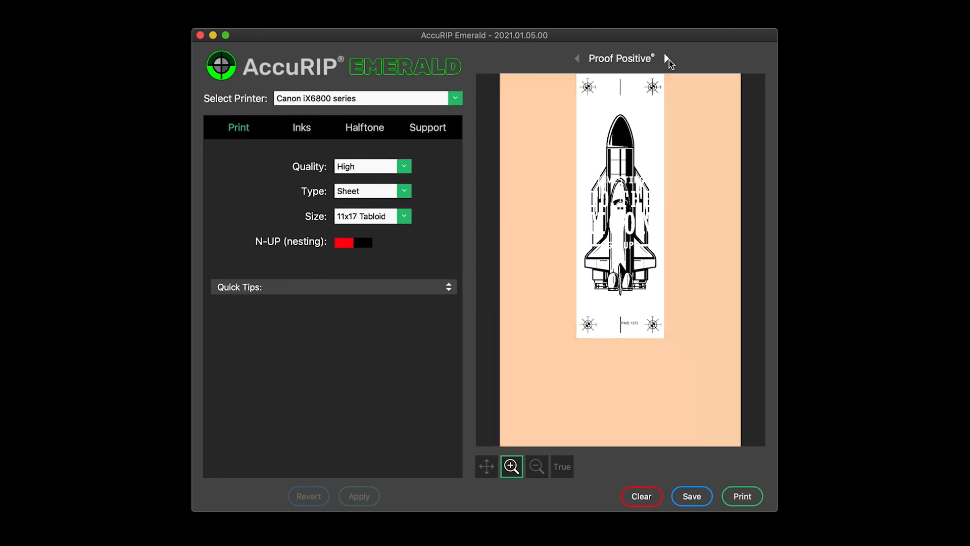
pyautogui.click(667, 59)
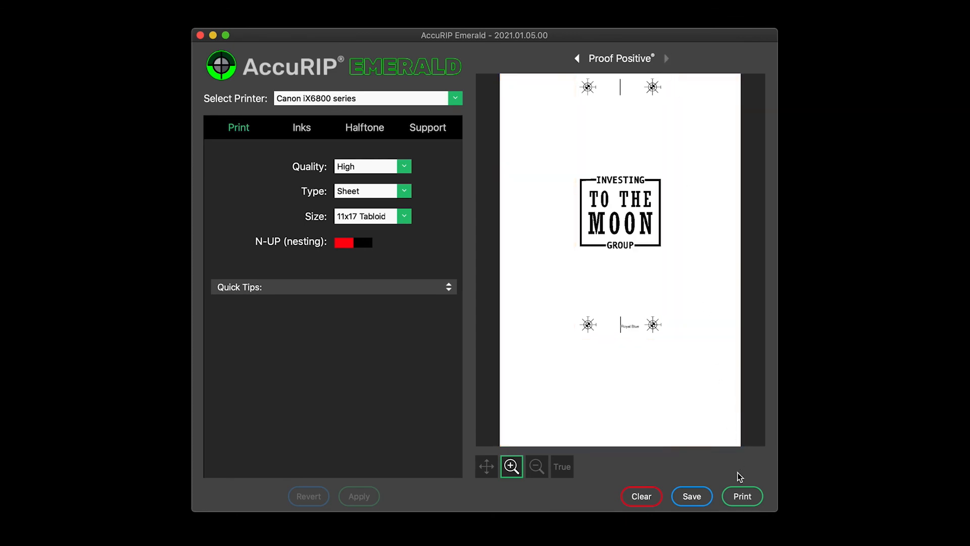